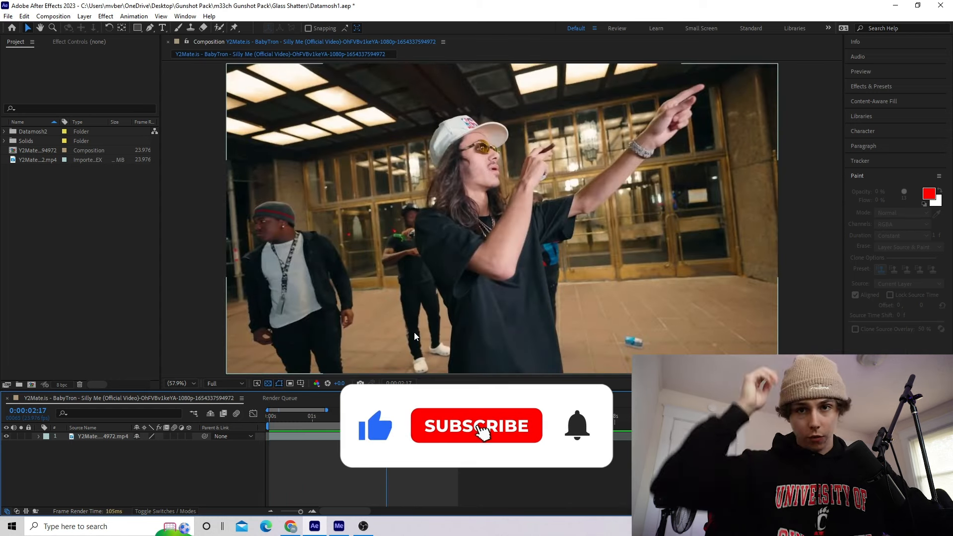
Open the Datamosh 2 extension panel from Window > Extensions
{"action": "left_click", "coordinate": [477, 425]}
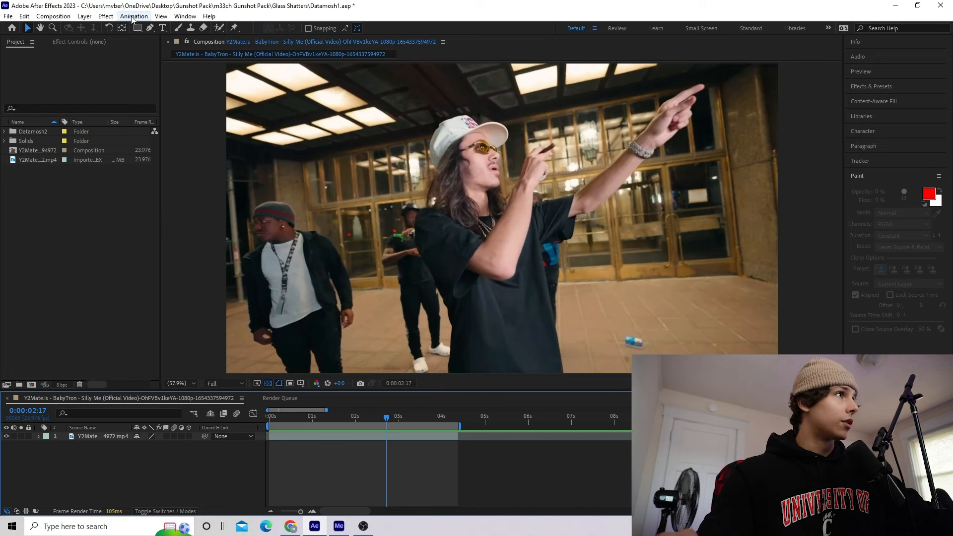
{"action": "left_click", "coordinate": [184, 15]}
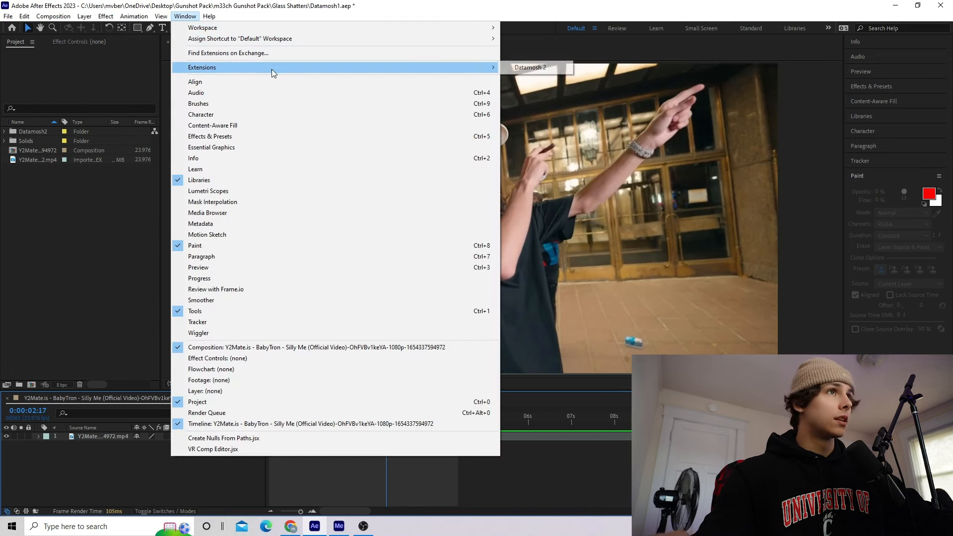
{"action": "left_click", "coordinate": [530, 68]}
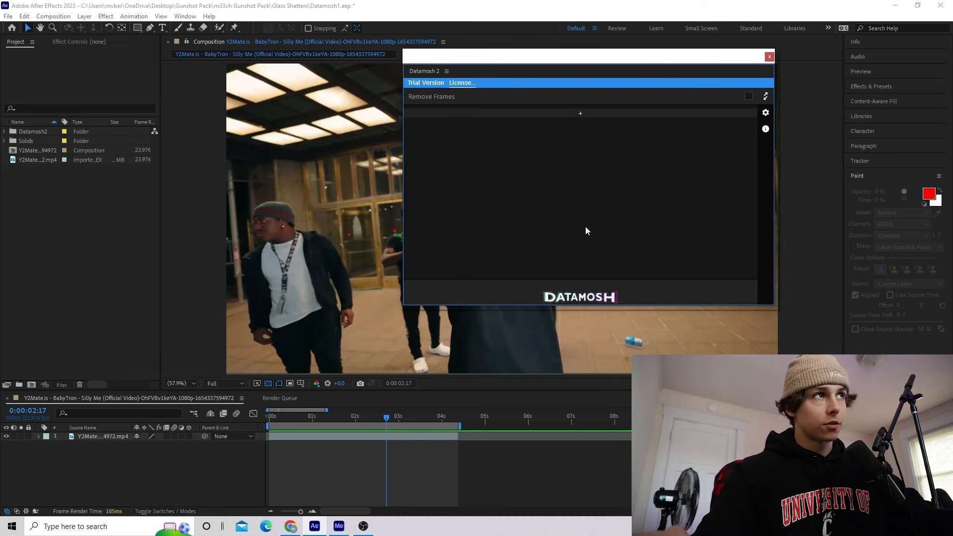
{"action": "mouse_move", "coordinate": [577, 246]}
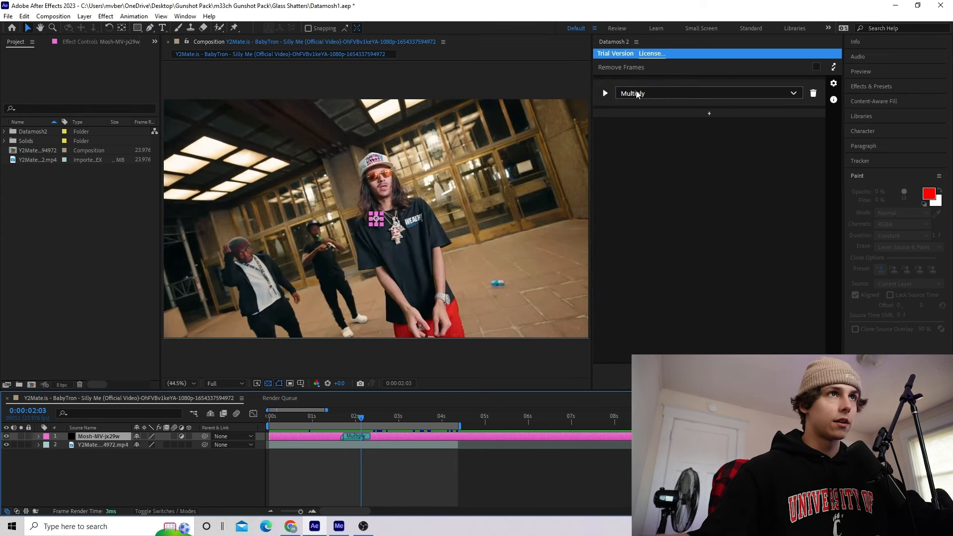
Expand the Multiply mosh entry to show its settings
{"action": "left_click", "coordinate": [605, 94]}
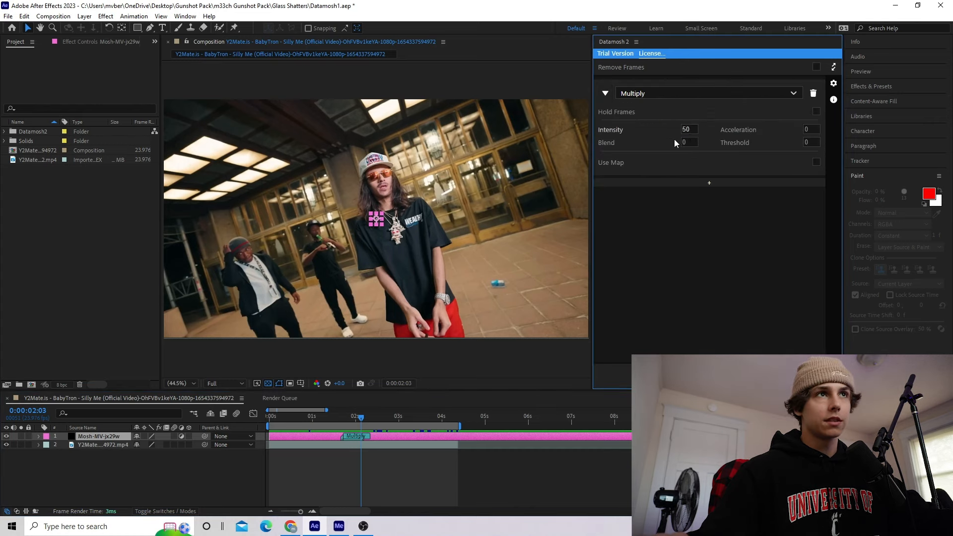
Enable Hold Frames on the Multiply mosh with Intensity 50
{"action": "left_click", "coordinate": [816, 111]}
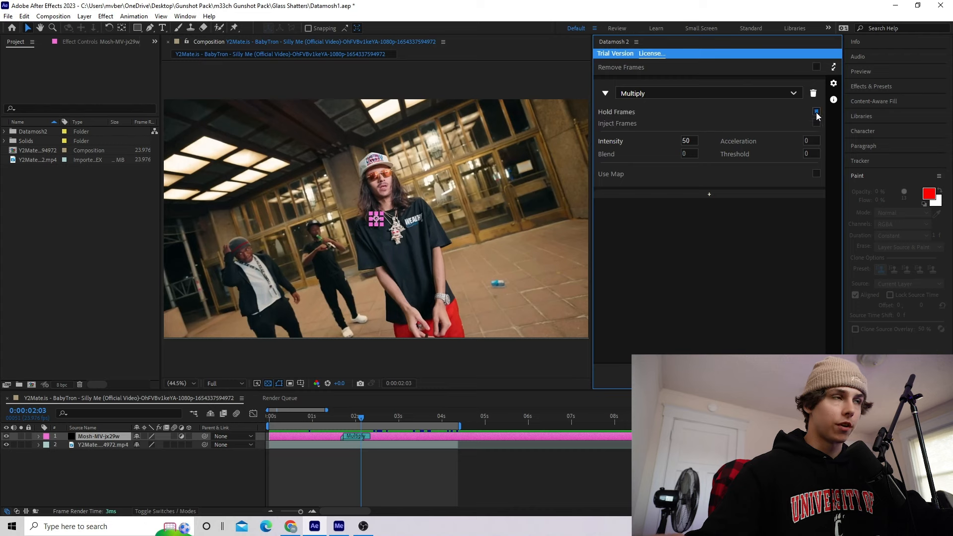
{"action": "left_click", "coordinate": [816, 112]}
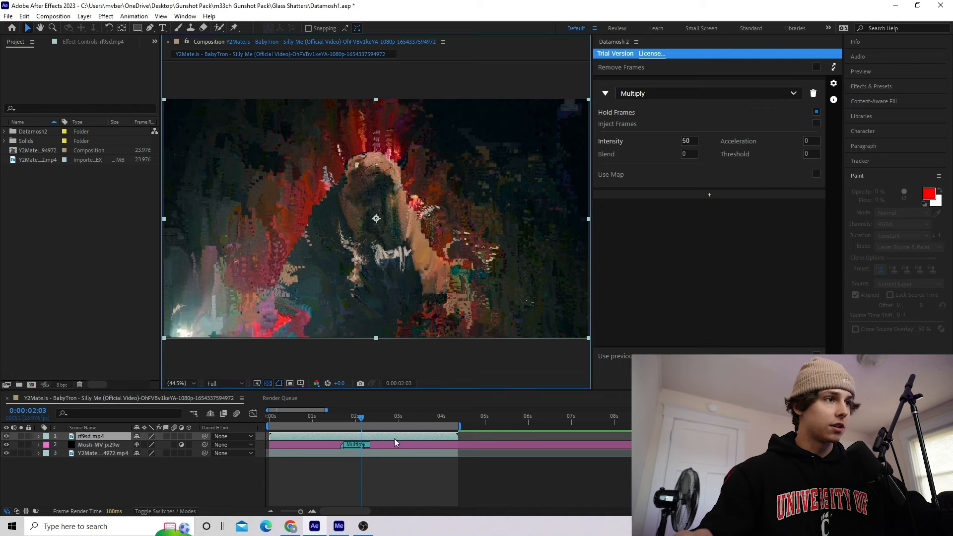
Move the time indicator back to about 1:09, just before the transition
{"action": "left_click", "coordinate": [327, 416]}
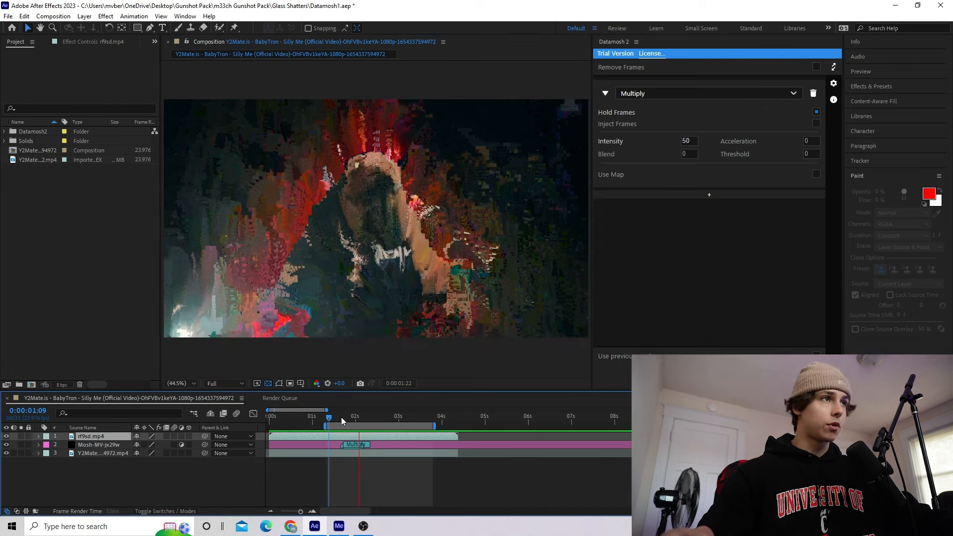